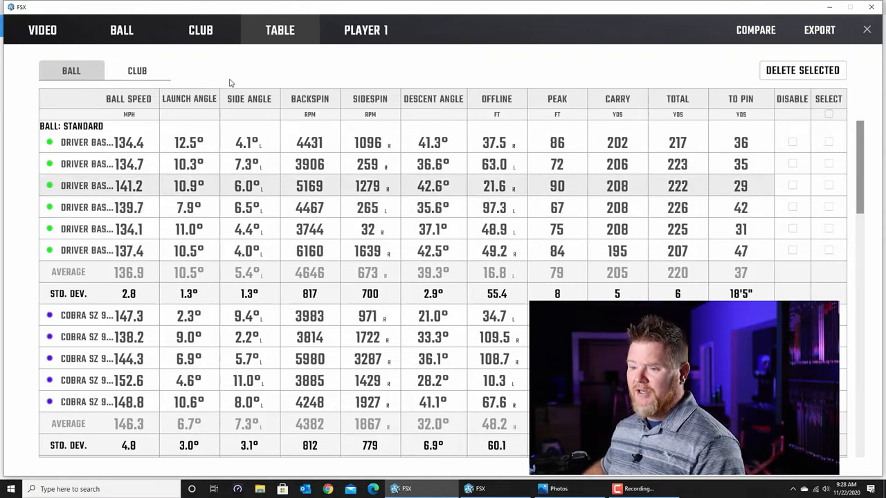
Step: Flip the table between club delivery and ball flight data to review the Driver Baseline shots
click(137, 69)
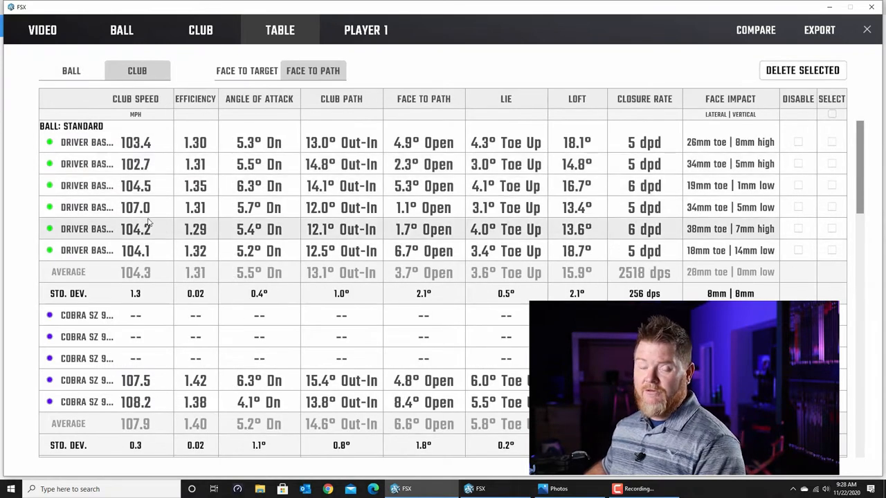
click(72, 69)
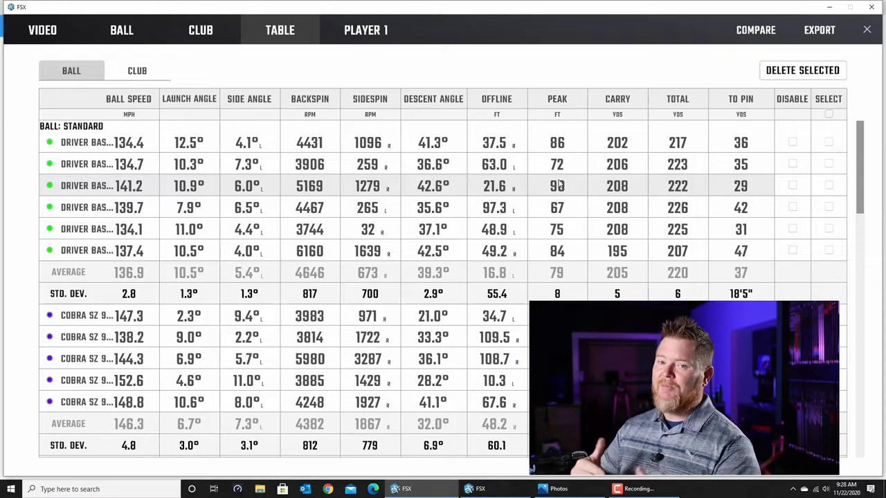
mouse_move(595, 268)
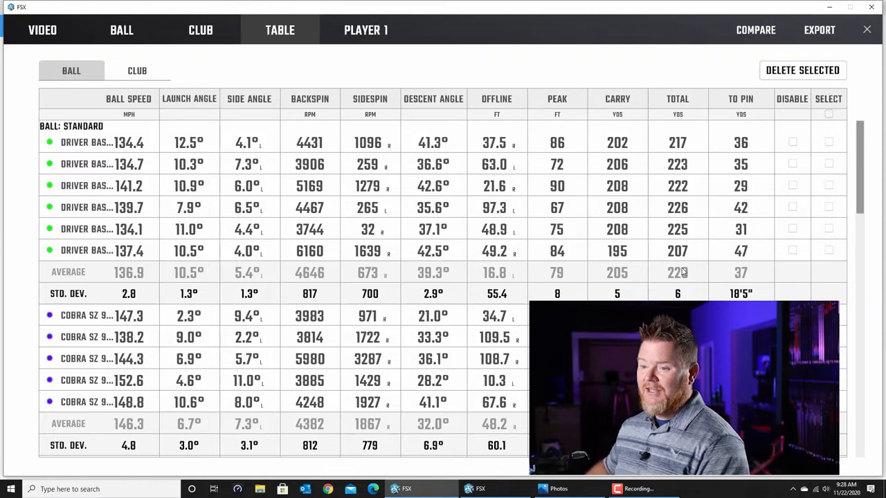
click(137, 70)
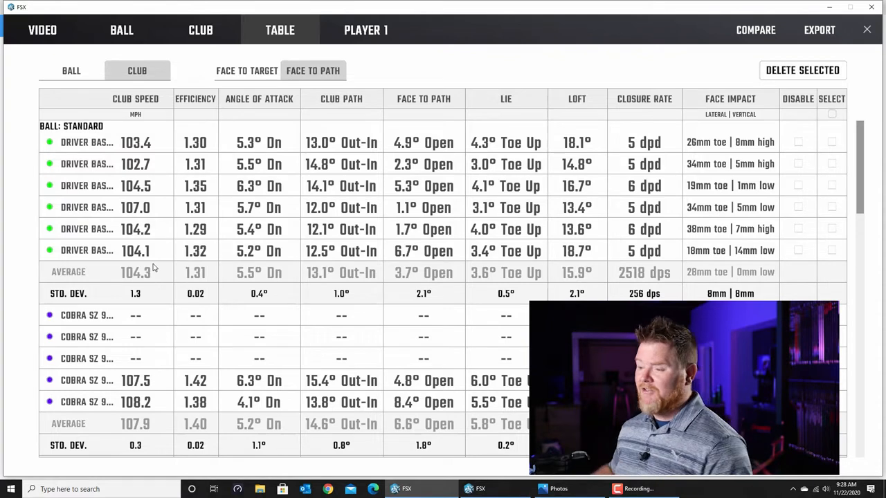
click(72, 69)
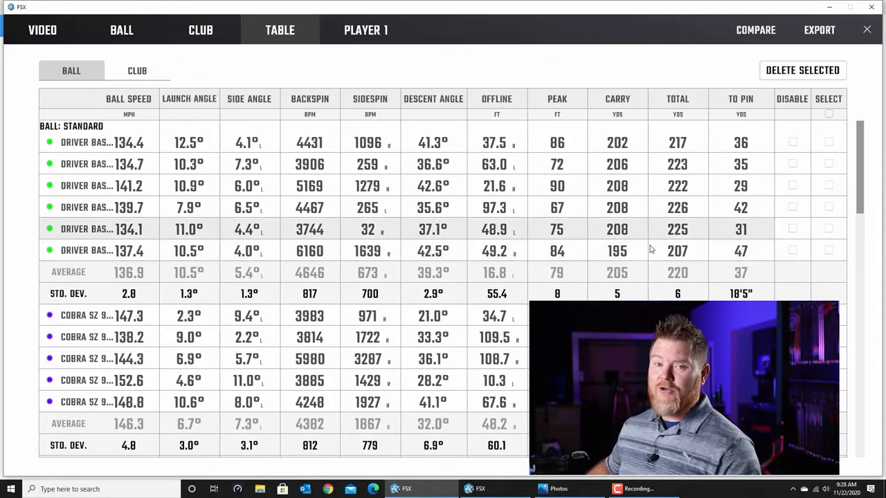
mouse_move(688, 238)
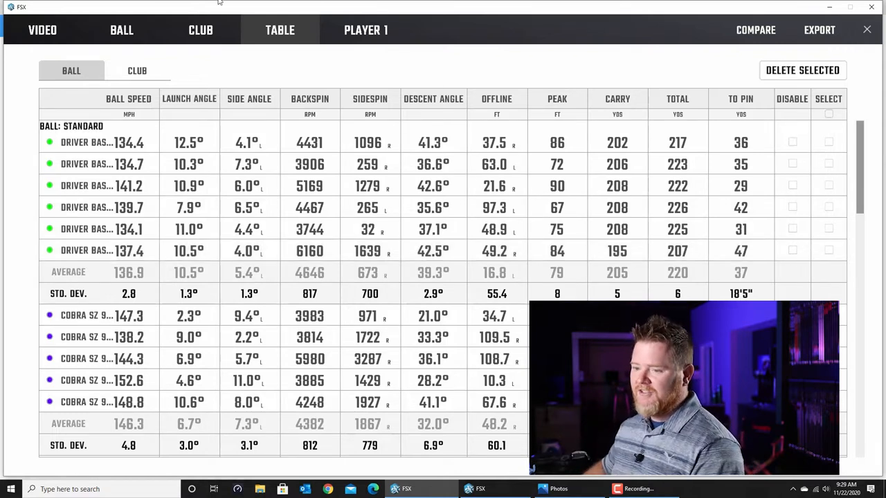
Step: Keep alternating club and ball views, ending on club data with Face to Path for the Cobra rows
click(137, 69)
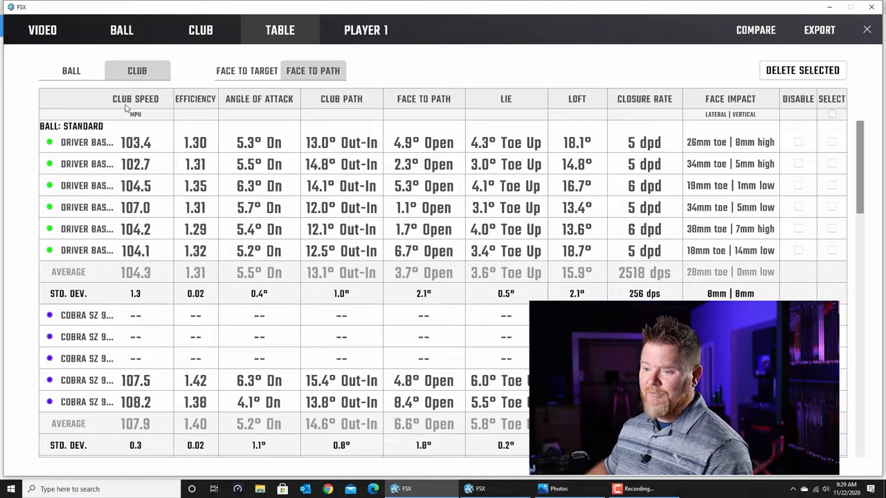
click(71, 69)
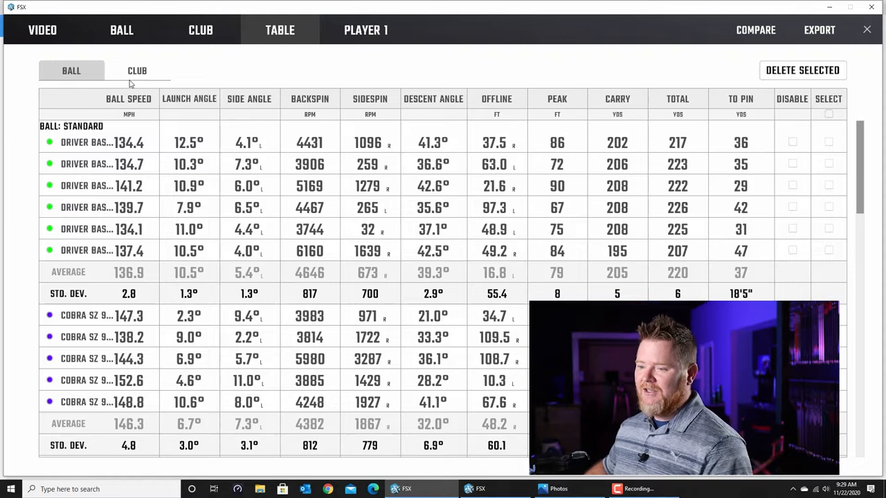
click(137, 70)
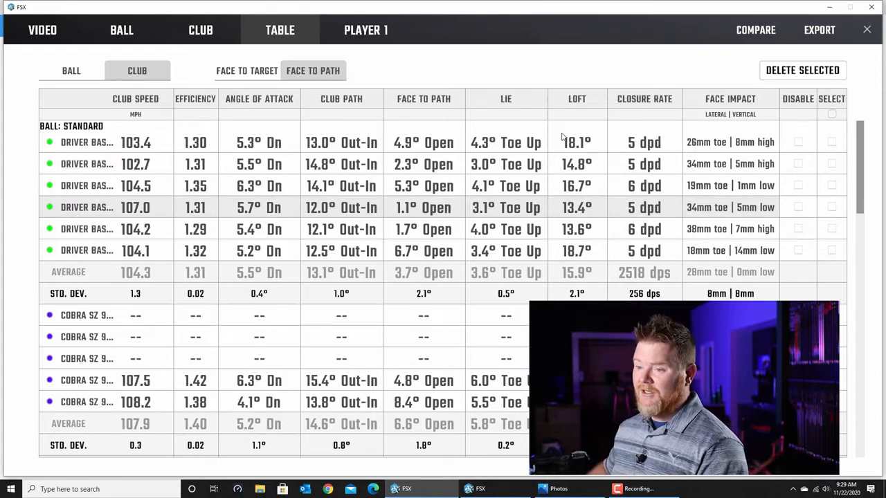
click(72, 69)
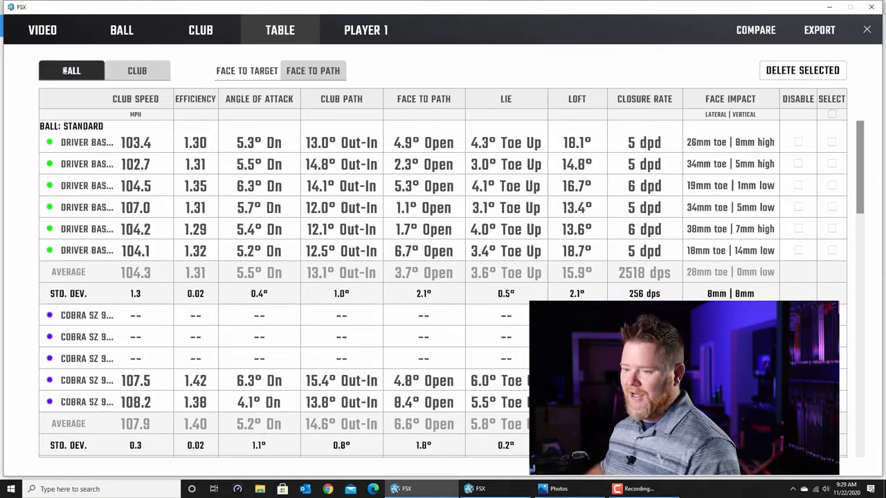
click(137, 69)
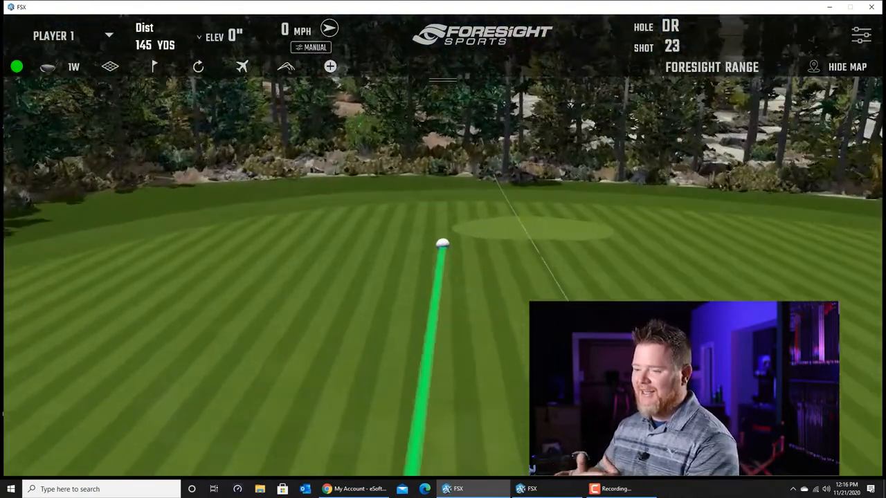
click(282, 30)
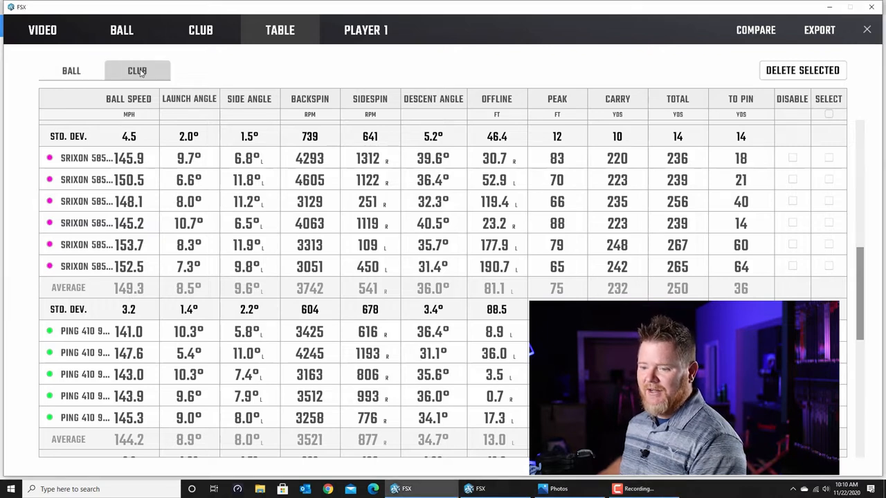
Step: Show club data in the table and scroll to the Srixon 585 and Ping 410 rows
click(137, 70)
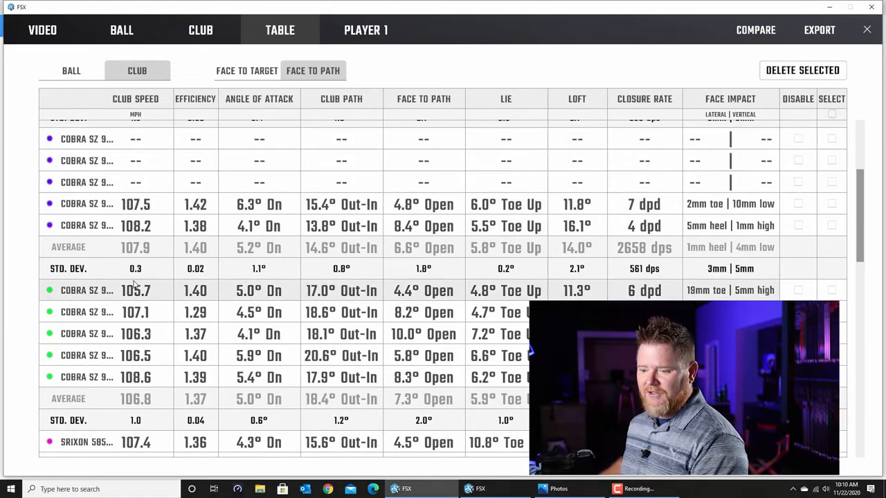
scroll(down, 3)
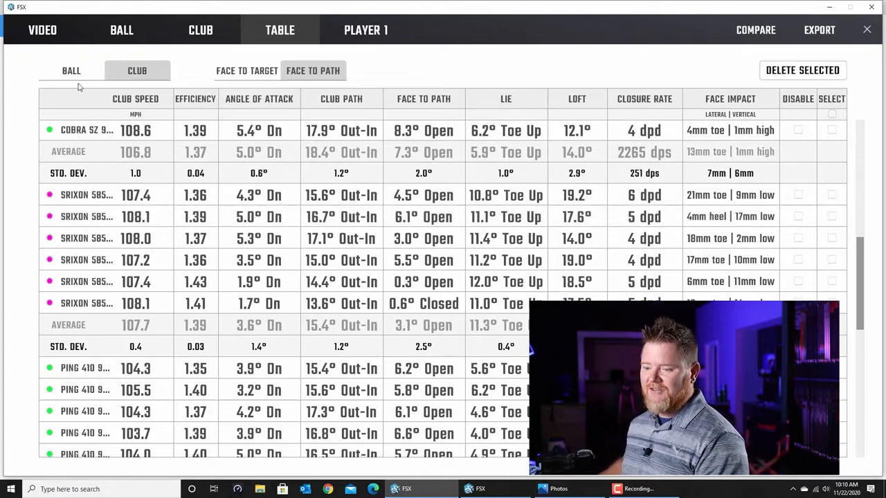
click(72, 69)
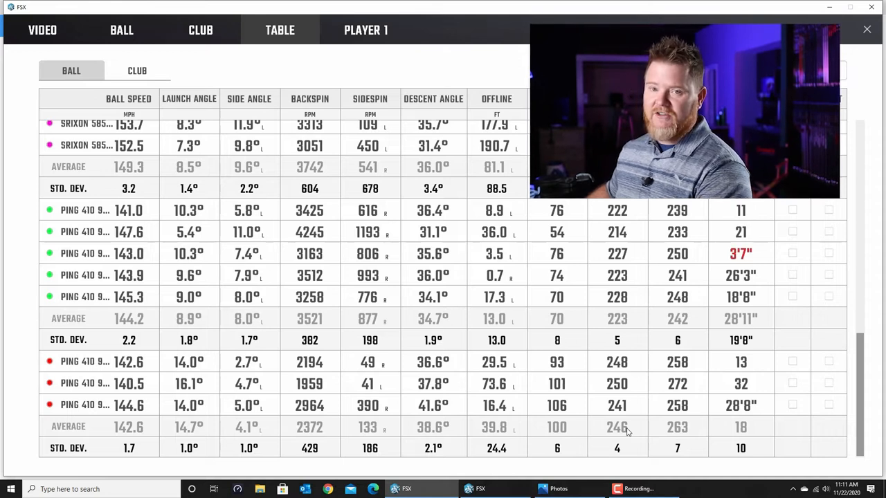
Step: Compare Driver Baseline and Ping 410 9 Tour ball data, 136.9 versus 142.6 mph ball speed
click(755, 31)
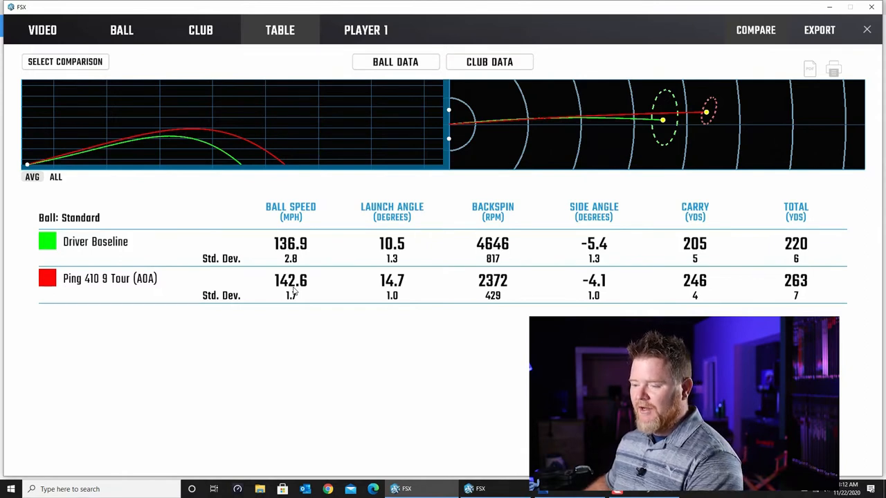
Step: Show club data averages (104.3 vs 106.0 mph head speed), then return the comparison to ball data
click(490, 61)
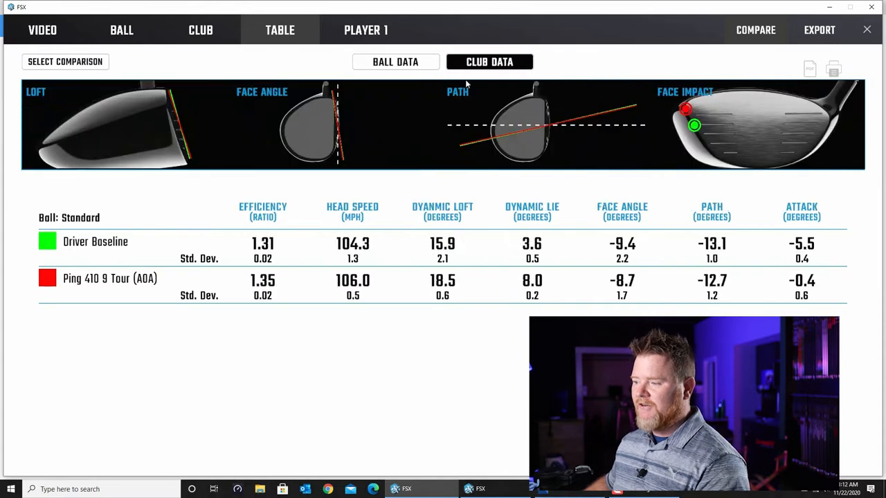
click(490, 61)
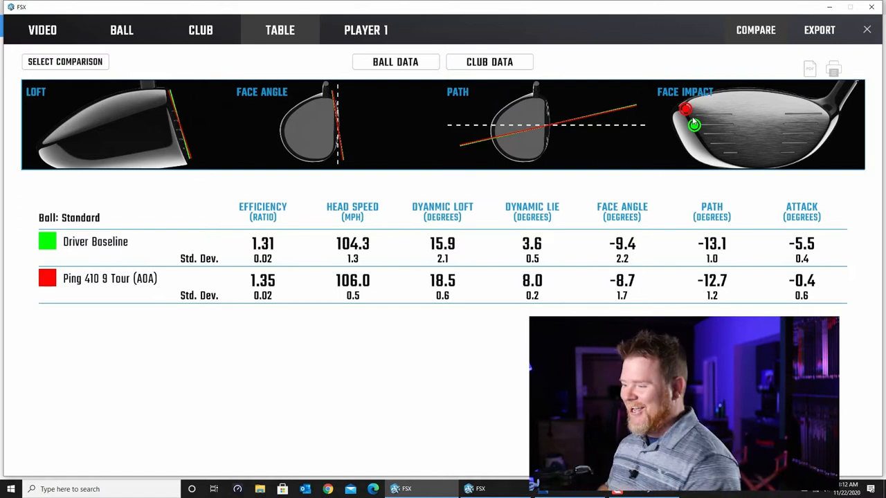
click(396, 61)
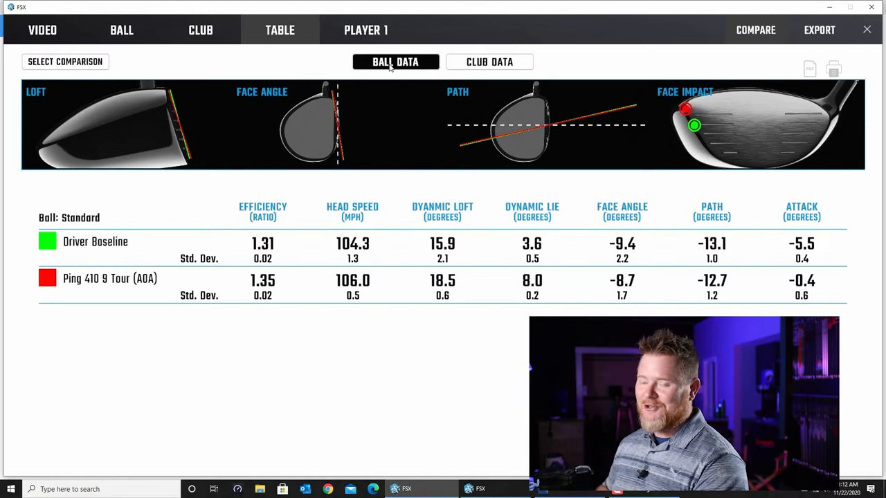